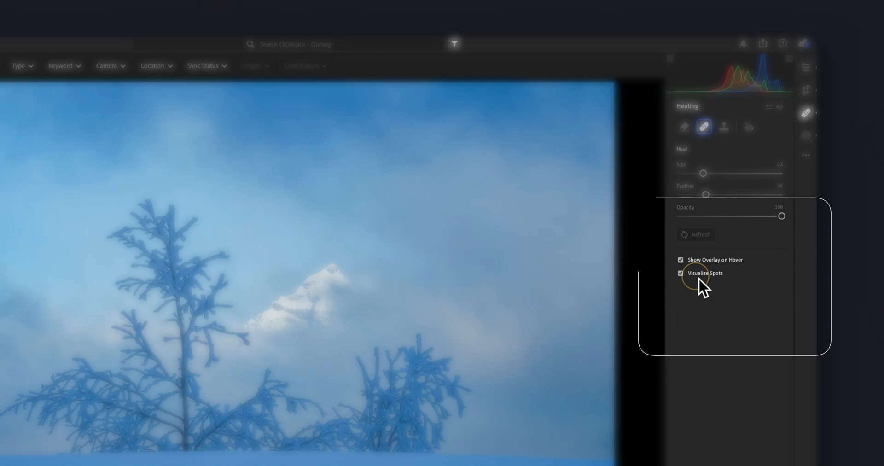
Step: Enable Visualize Spots in the Healing tool to render the photo as a black-and-white dust map
left_click(680, 273)
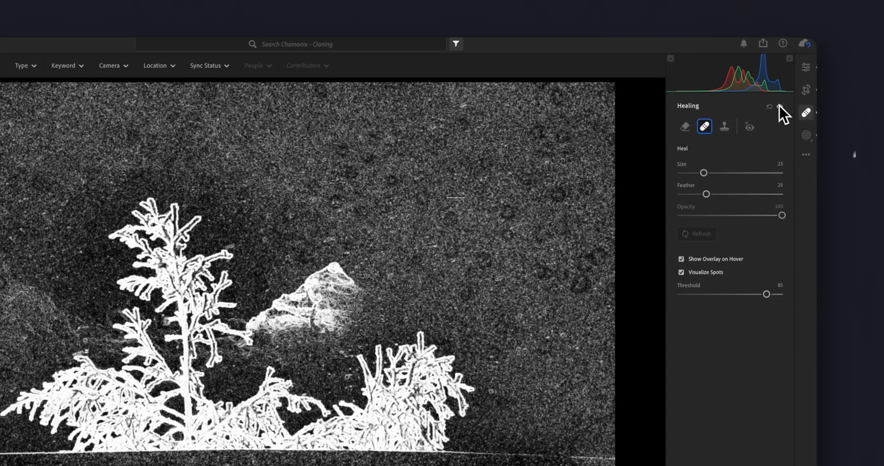